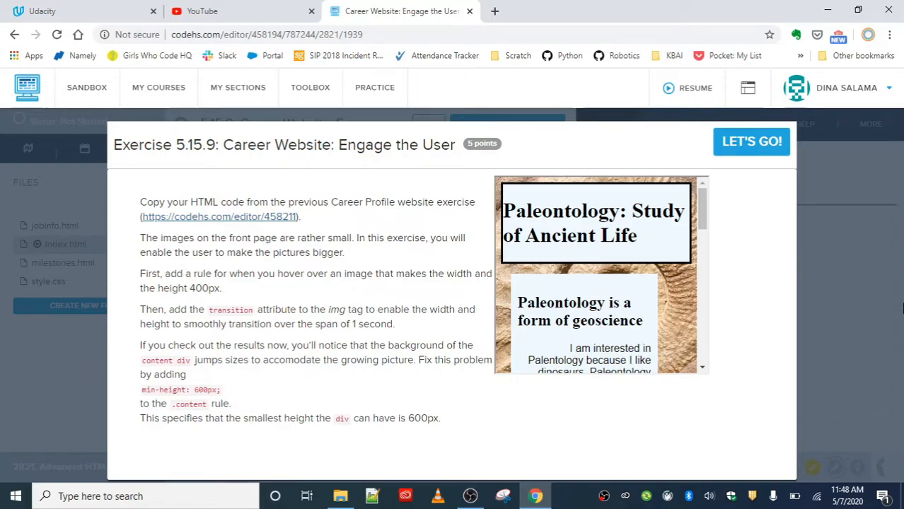
{"action": "mouse_move", "coordinate": [464, 296]}
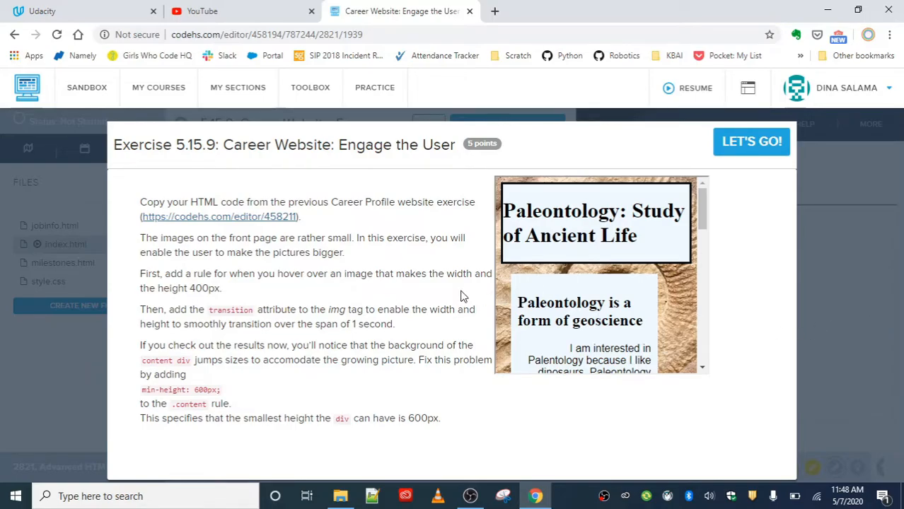
{"action": "mouse_move", "coordinate": [458, 290]}
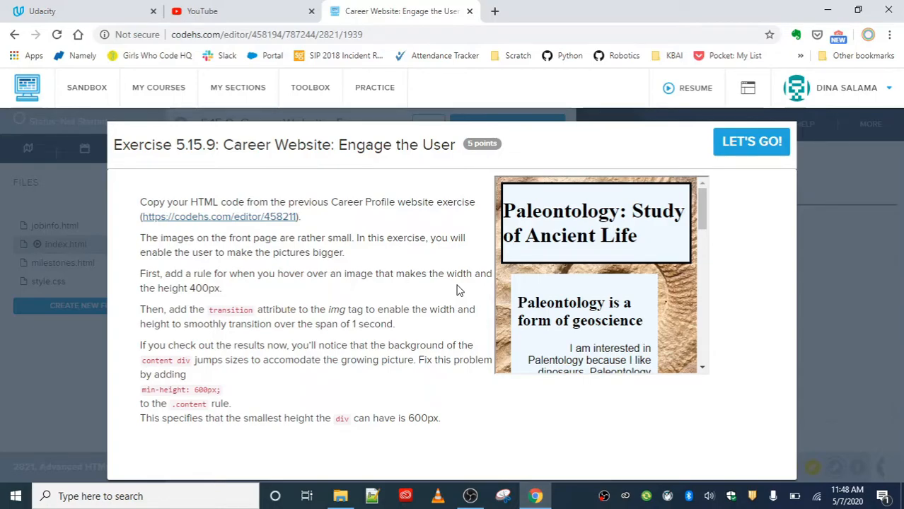
{"action": "mouse_move", "coordinate": [422, 257]}
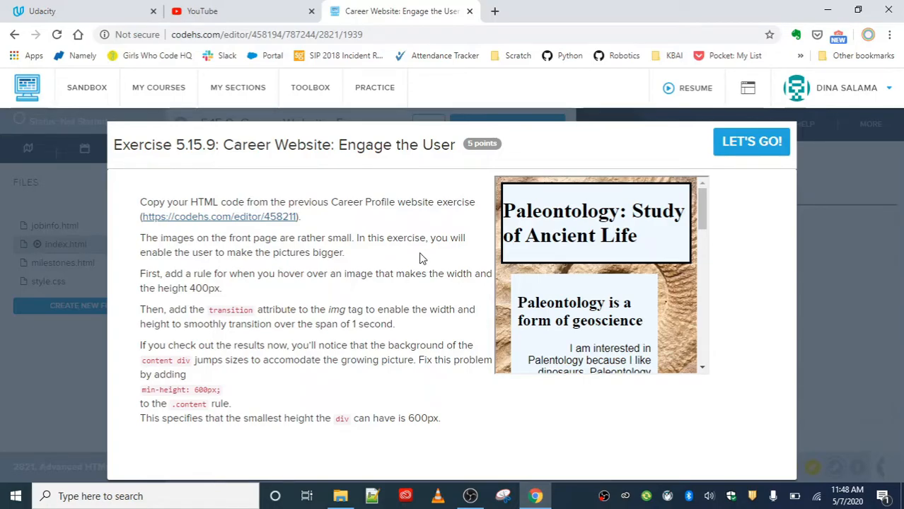
{"action": "mouse_move", "coordinate": [515, 274]}
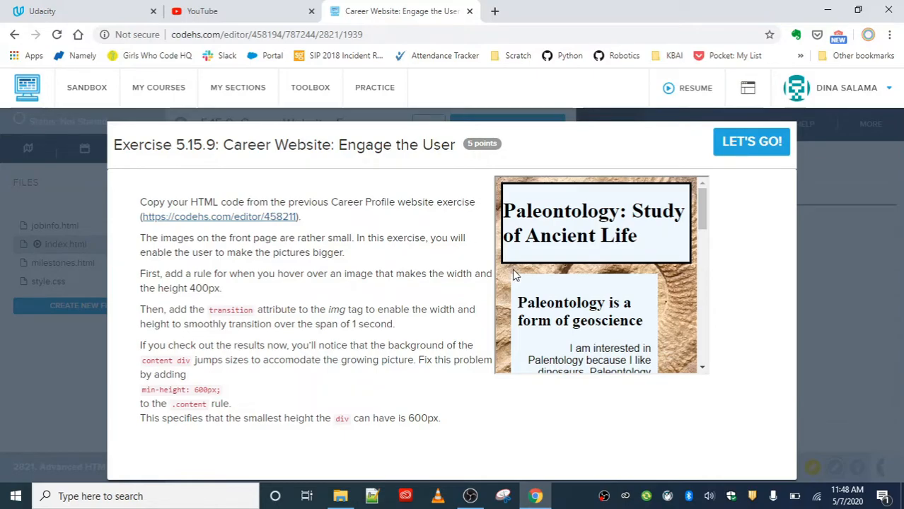
{"action": "mouse_move", "coordinate": [251, 273]}
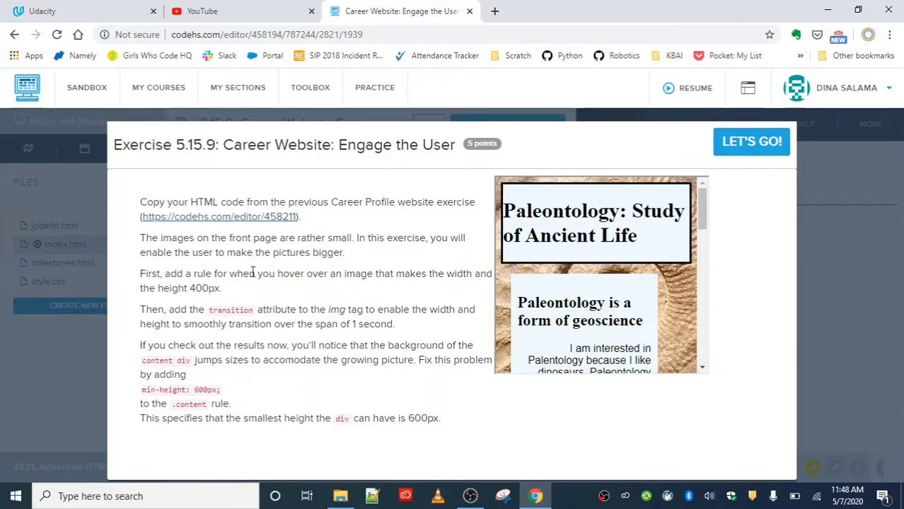
{"action": "mouse_move", "coordinate": [239, 306]}
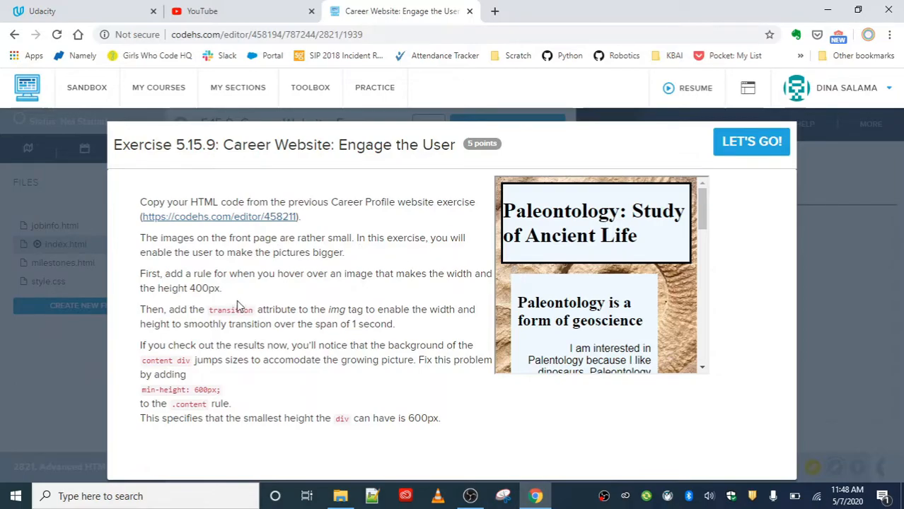
{"action": "mouse_move", "coordinate": [317, 248]}
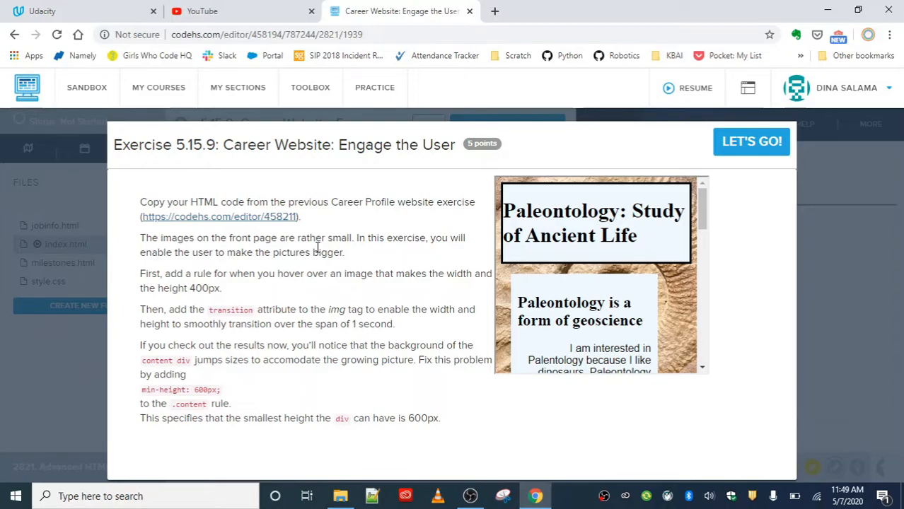
{"action": "mouse_move", "coordinate": [321, 316]}
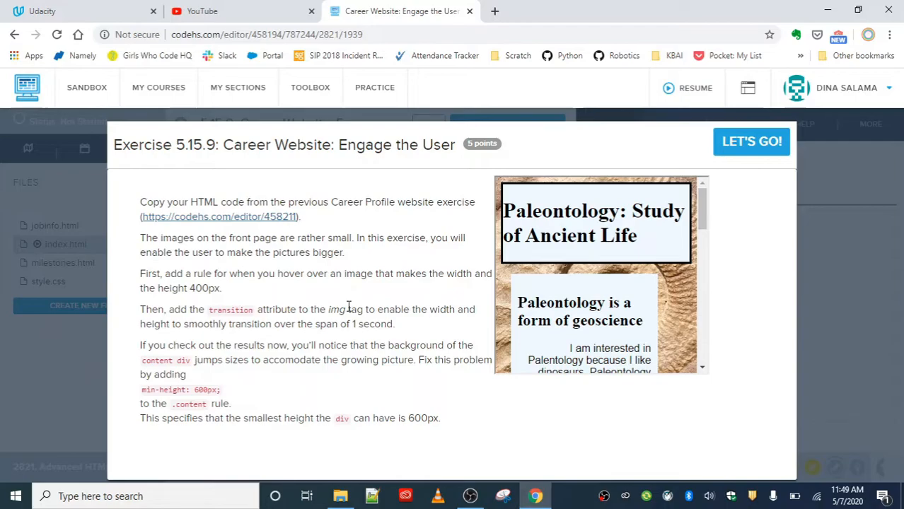
{"action": "mouse_move", "coordinate": [199, 359]}
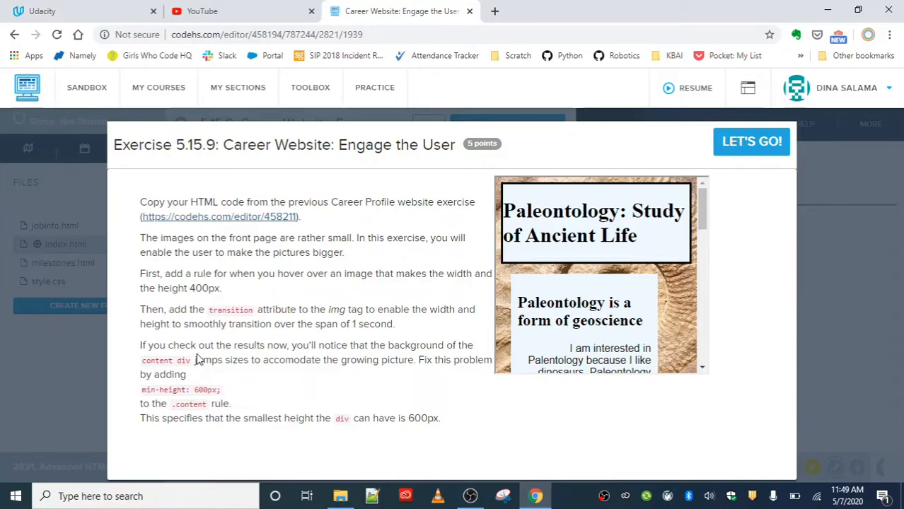
{"action": "mouse_move", "coordinate": [185, 359]}
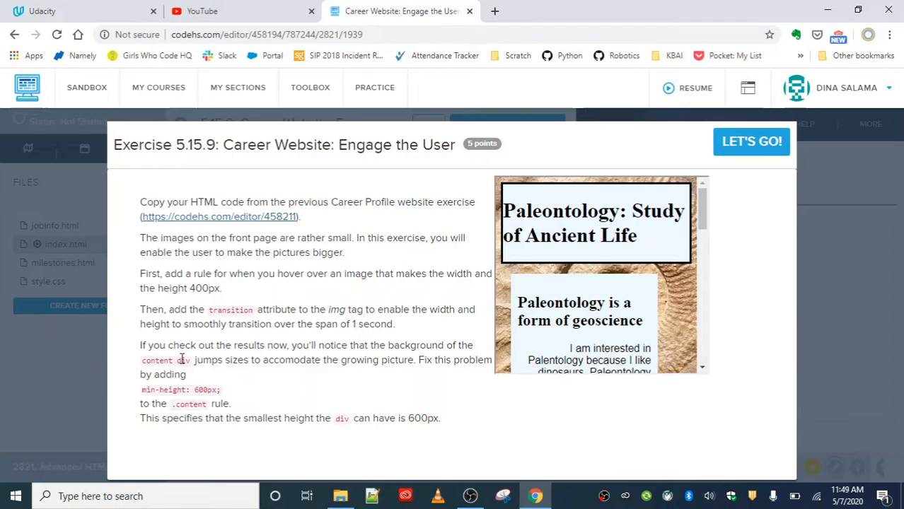
{"action": "mouse_move", "coordinate": [668, 99]}
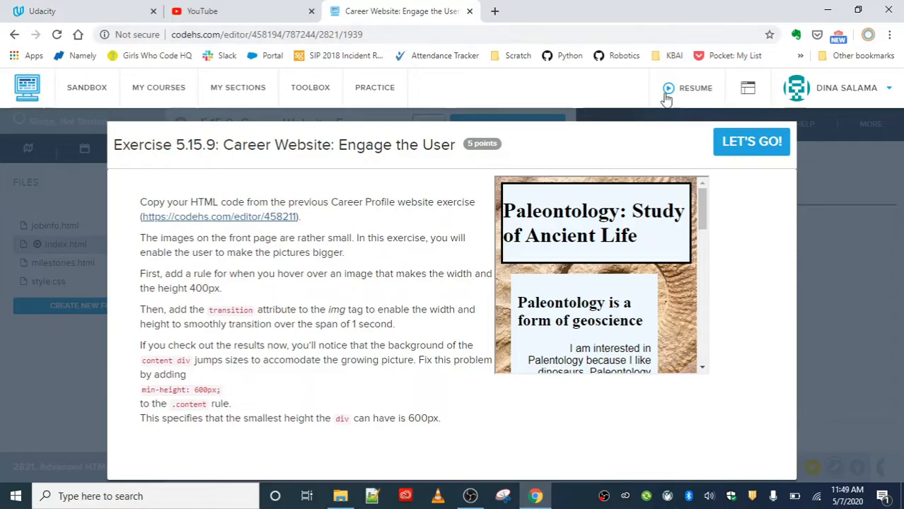
Step: Start the Engage the User exercise and copy the previous exercise's index.html code into it
{"action": "left_click", "coordinate": [751, 141]}
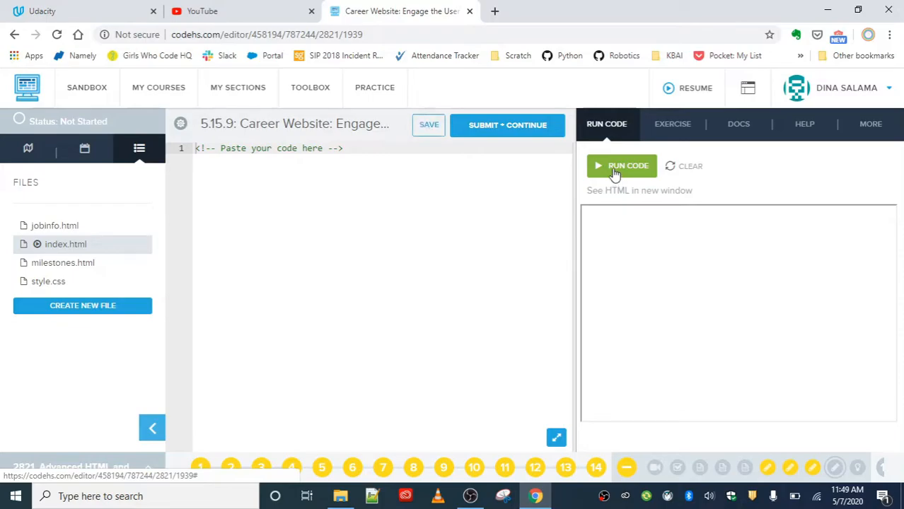
{"action": "left_click", "coordinate": [672, 124]}
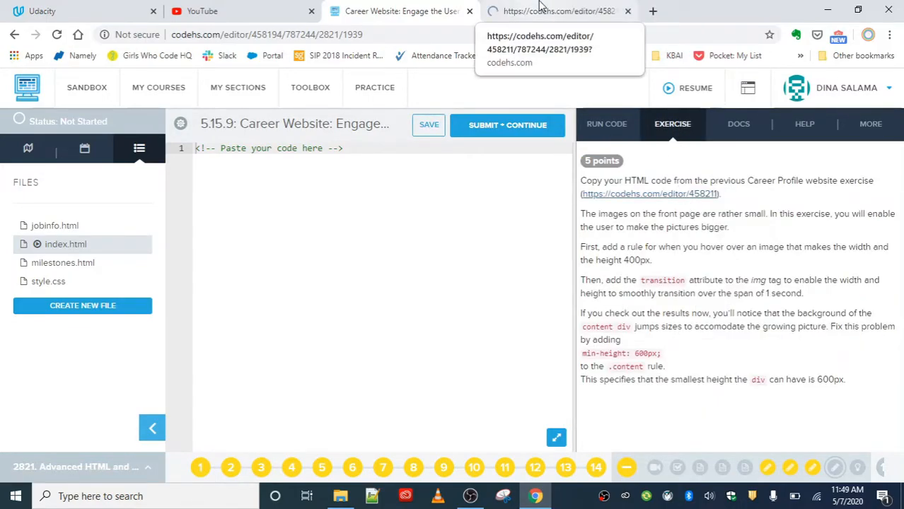
{"action": "left_click", "coordinate": [559, 11]}
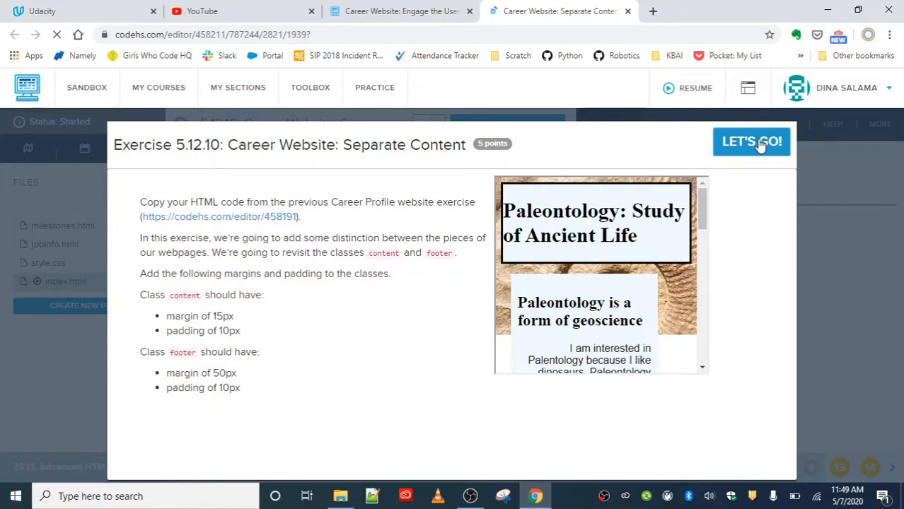
{"action": "left_click", "coordinate": [751, 141]}
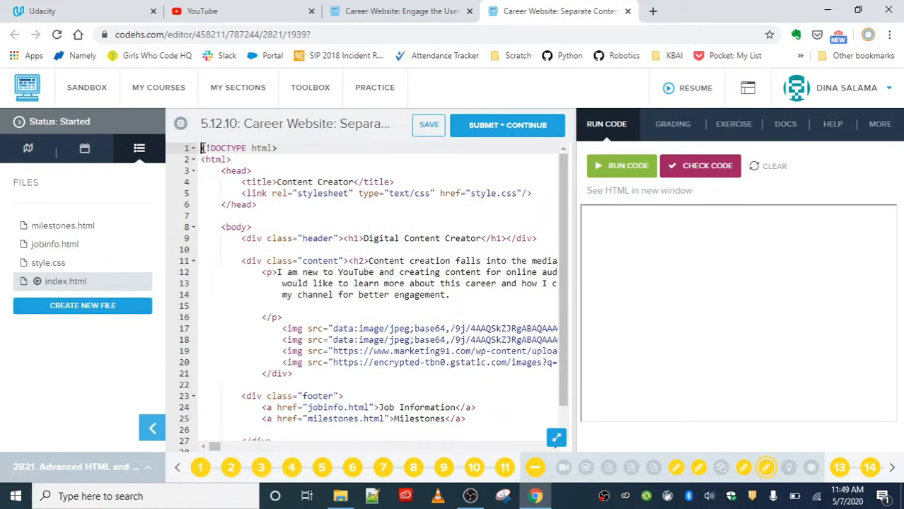
{"action": "scroll", "scroll_direction": "down", "scroll_amount": 3}
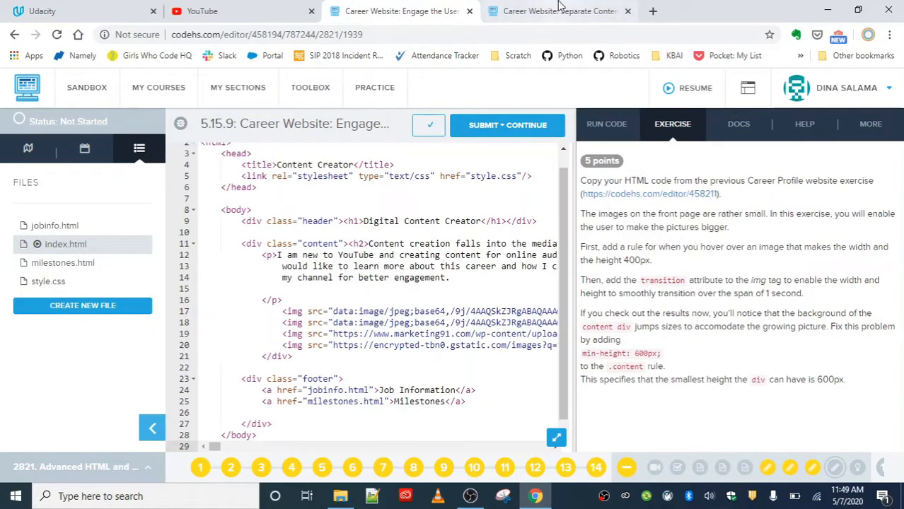
Step: Copy the previous exercise's milestones.html and jobinfo.html code into this exercise
{"action": "left_click", "coordinate": [558, 11]}
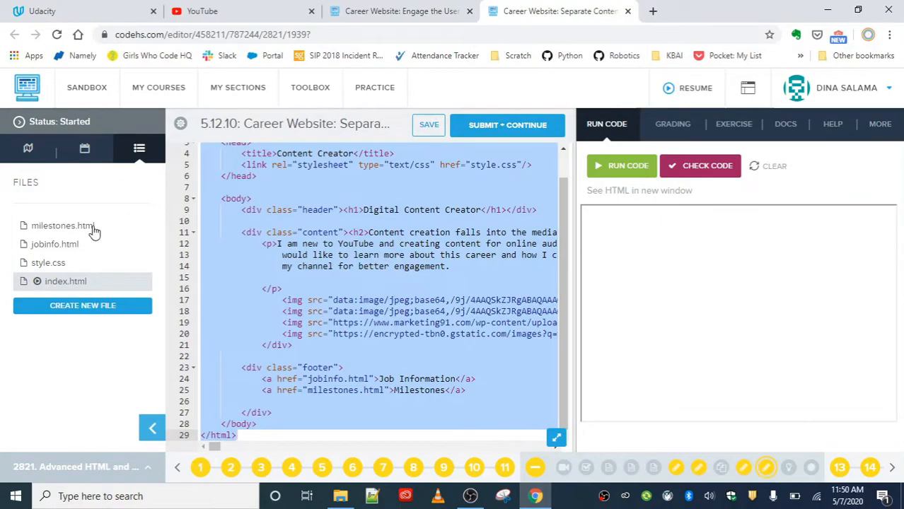
{"action": "left_click", "coordinate": [62, 225]}
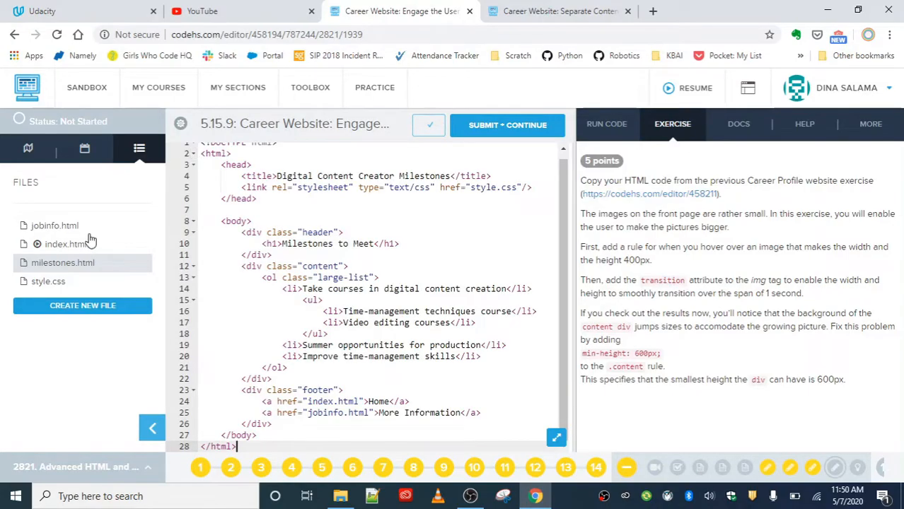
{"action": "left_click", "coordinate": [559, 11]}
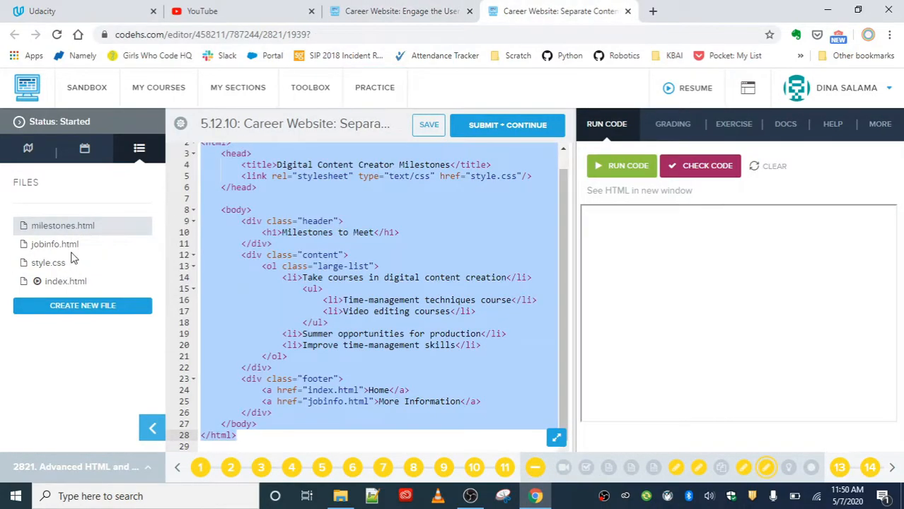
{"action": "left_click", "coordinate": [54, 243]}
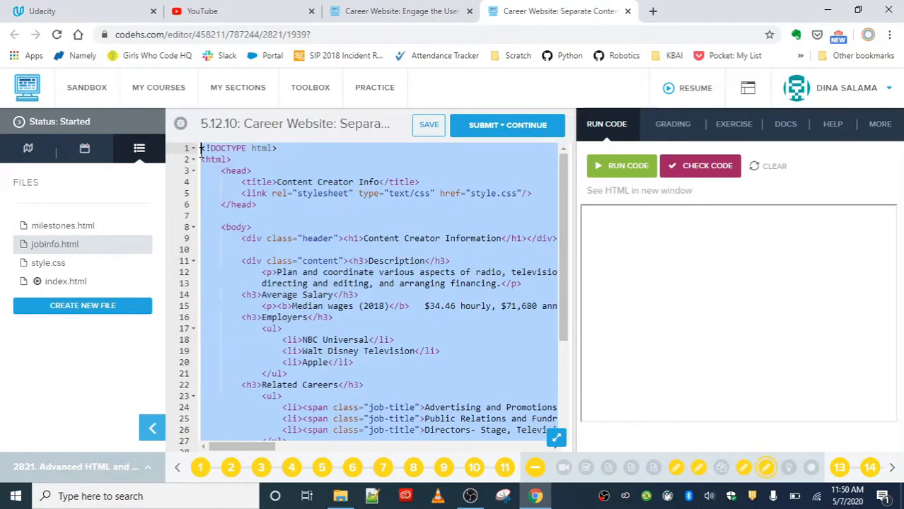
{"action": "left_click", "coordinate": [399, 11]}
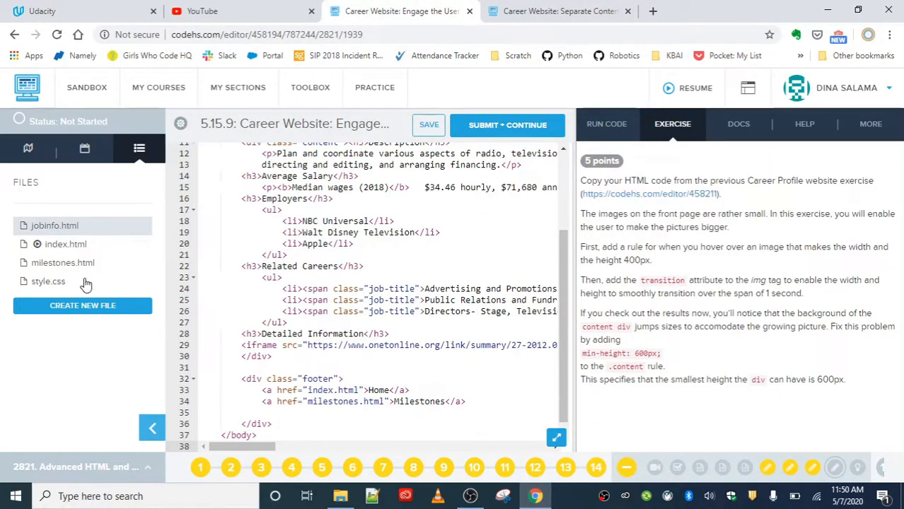
Step: Copy the previous exercise's style.css into this exercise's style sheet
{"action": "left_click", "coordinate": [559, 12]}
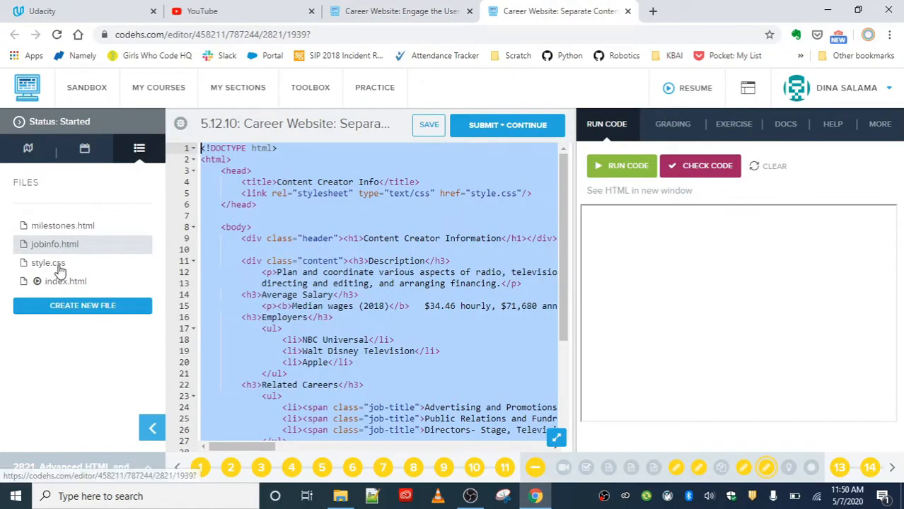
{"action": "left_click", "coordinate": [49, 262]}
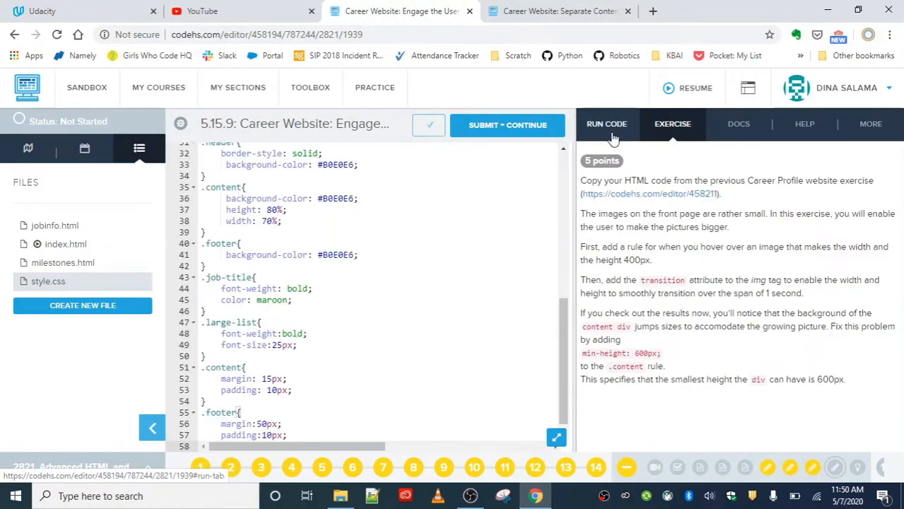
Step: Run the copied site, preview the Digital Content Creator page with its four images, and return to the editor
{"action": "left_click", "coordinate": [605, 124]}
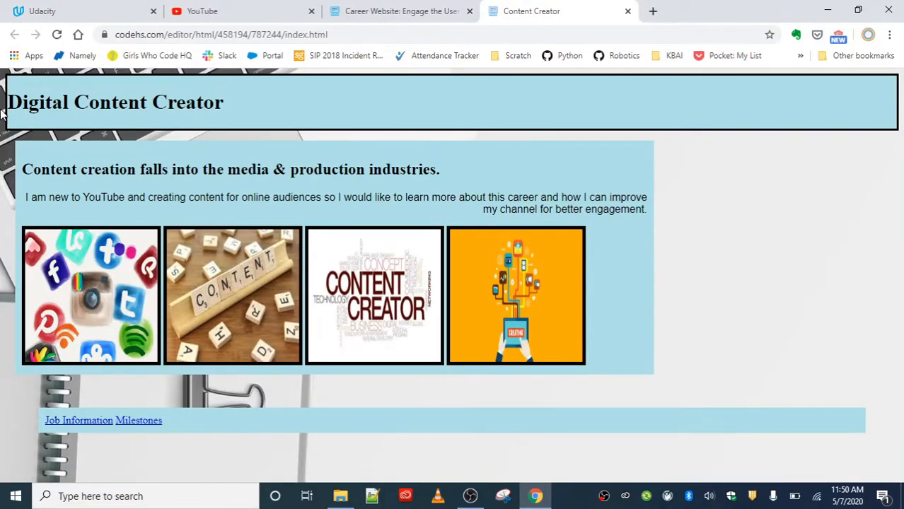
{"action": "mouse_move", "coordinate": [592, 260]}
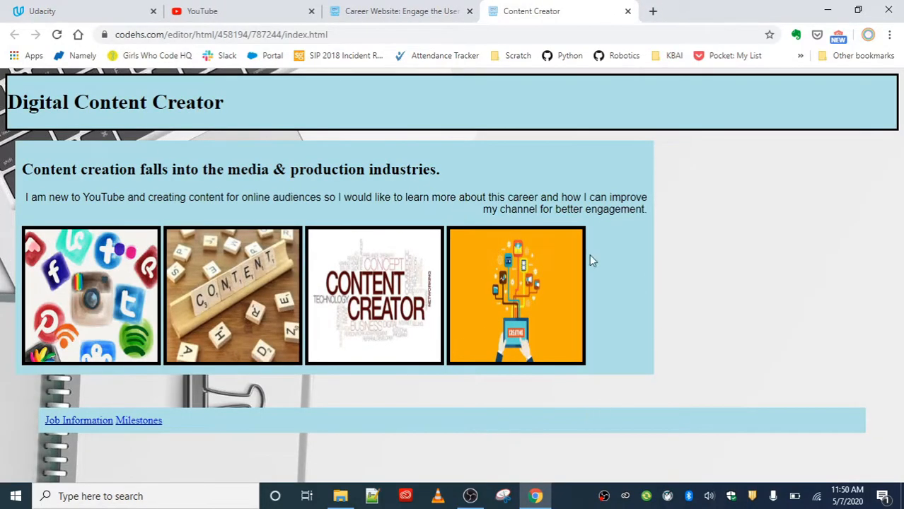
{"action": "mouse_move", "coordinate": [697, 268]}
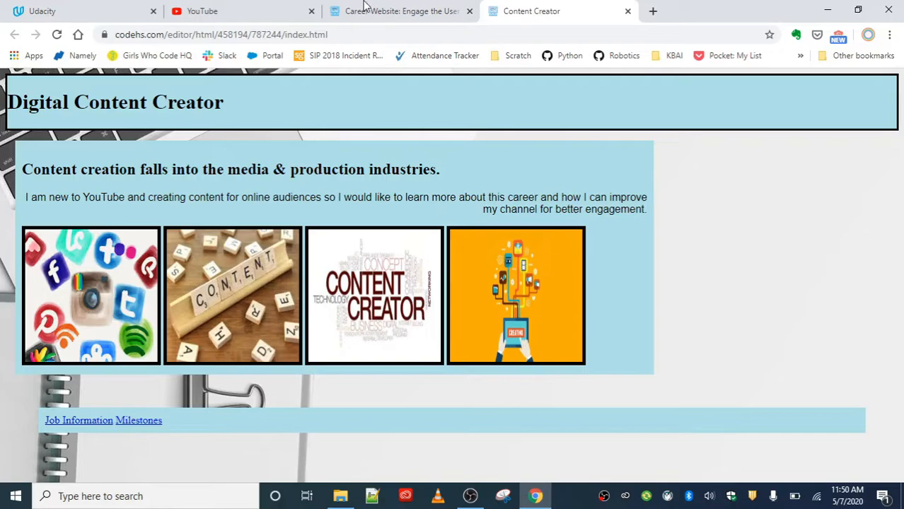
{"action": "mouse_move", "coordinate": [324, 225]}
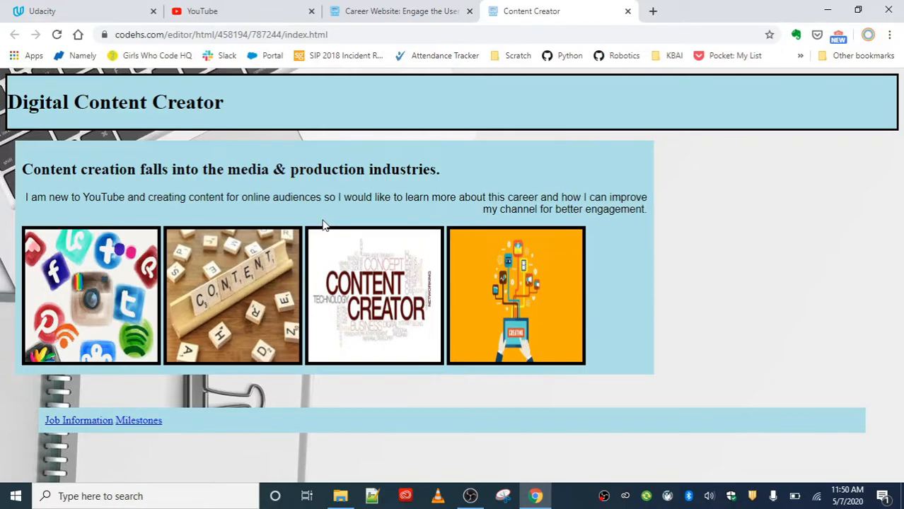
{"action": "mouse_move", "coordinate": [478, 235]}
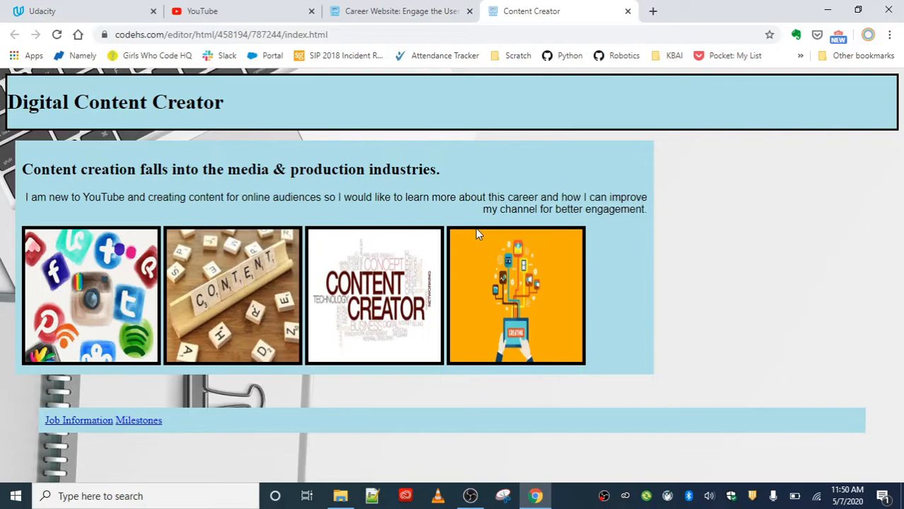
{"action": "left_click", "coordinate": [399, 12]}
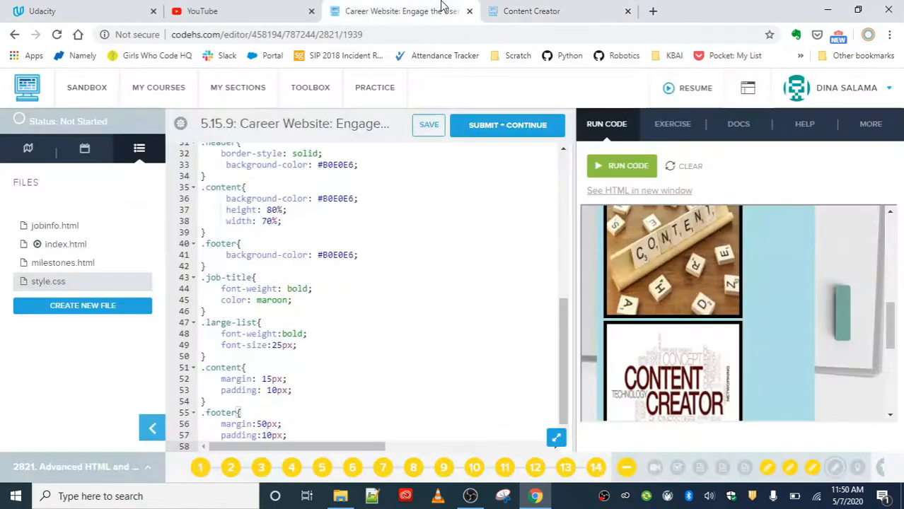
{"action": "left_click", "coordinate": [672, 124]}
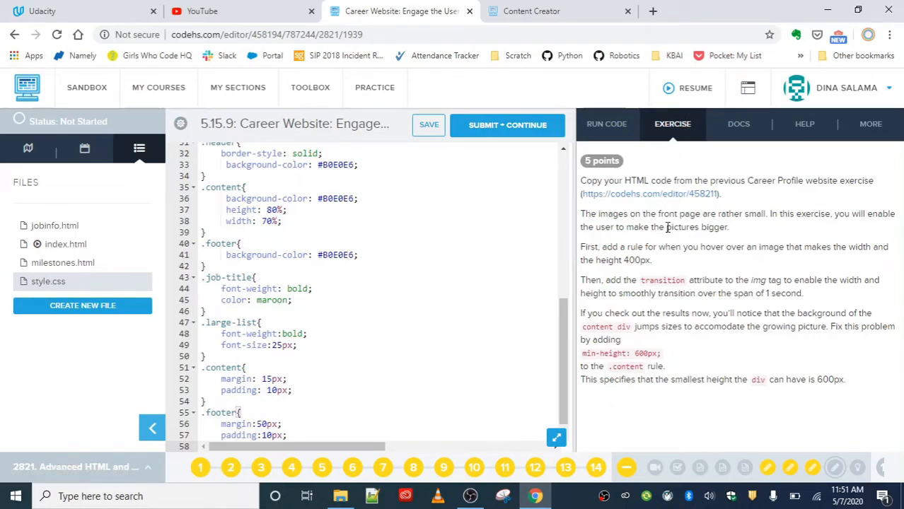
{"action": "mouse_move", "coordinate": [645, 262]}
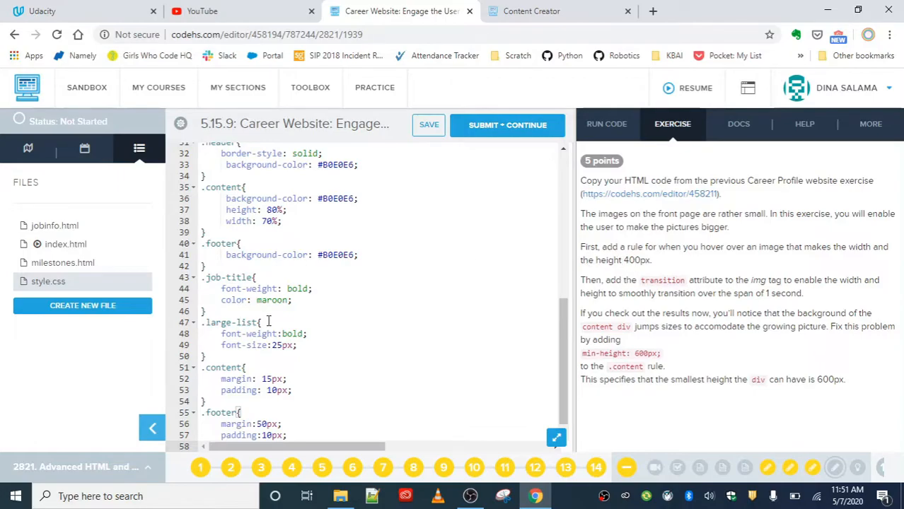
Step: Add an img:hover rule in style.css with width 400px, height 400px and transition: width 1s, height 1s
{"action": "scroll", "scroll_direction": "up", "scroll_amount": 3}
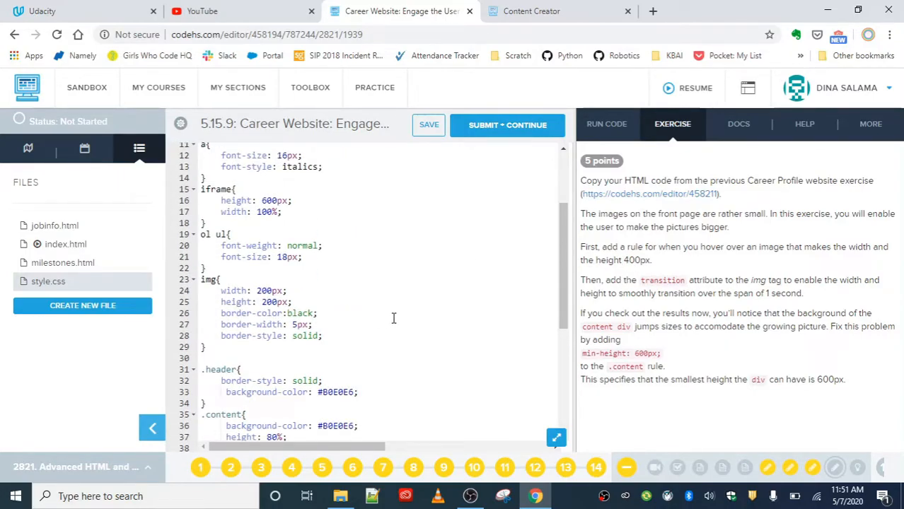
{"action": "scroll", "scroll_direction": "down", "scroll_amount": 3}
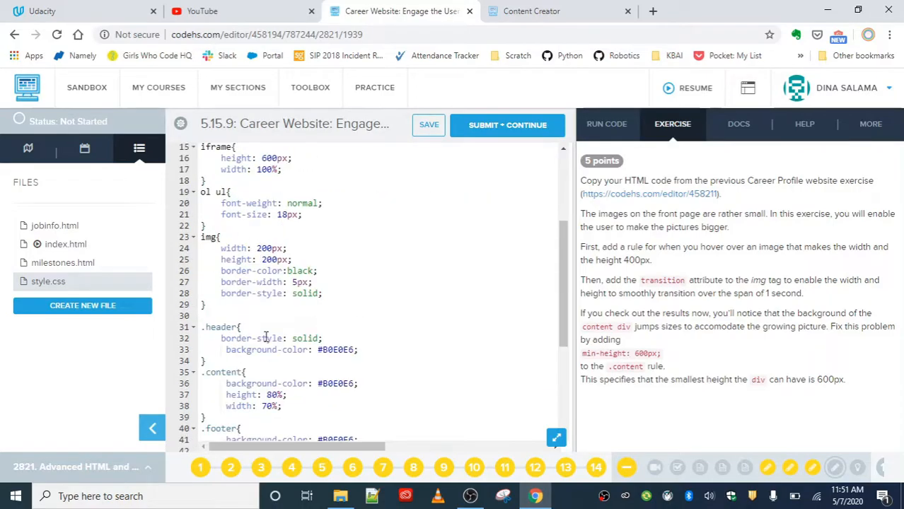
{"action": "type", "text": "img"}
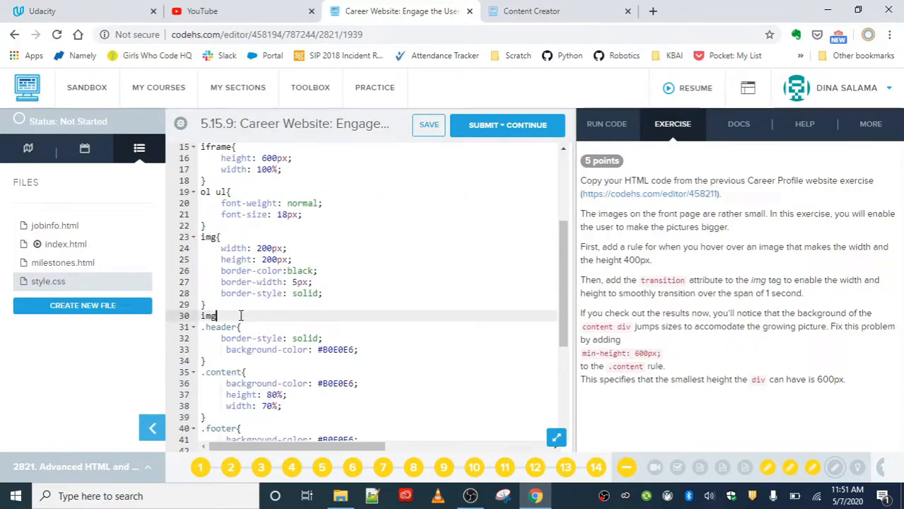
{"action": "type", "text": ":hover{"}
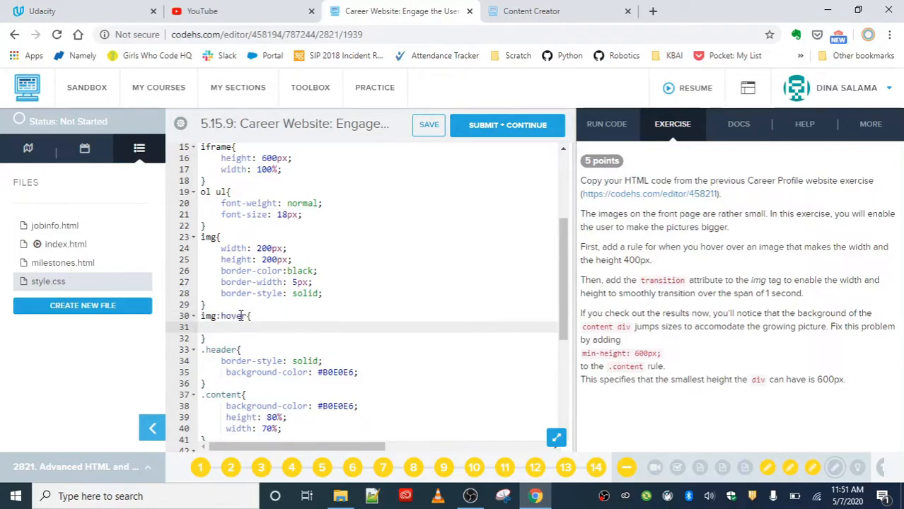
{"action": "type", "text": "width: 400px;"}
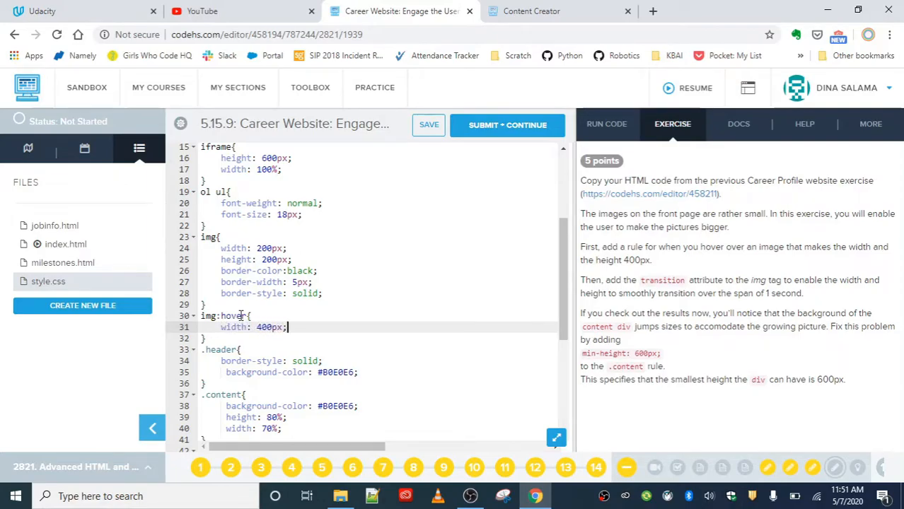
{"action": "type", "text": "height:"}
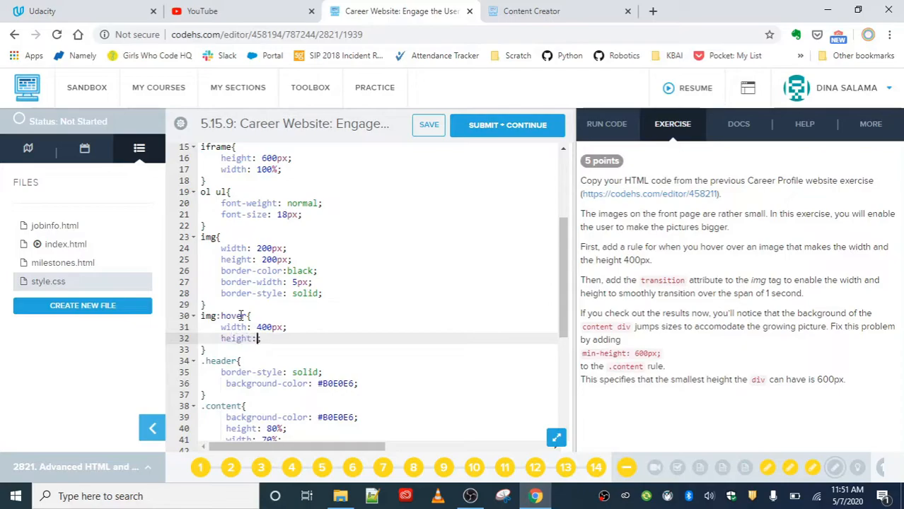
{"action": "type", "text": "400px;"}
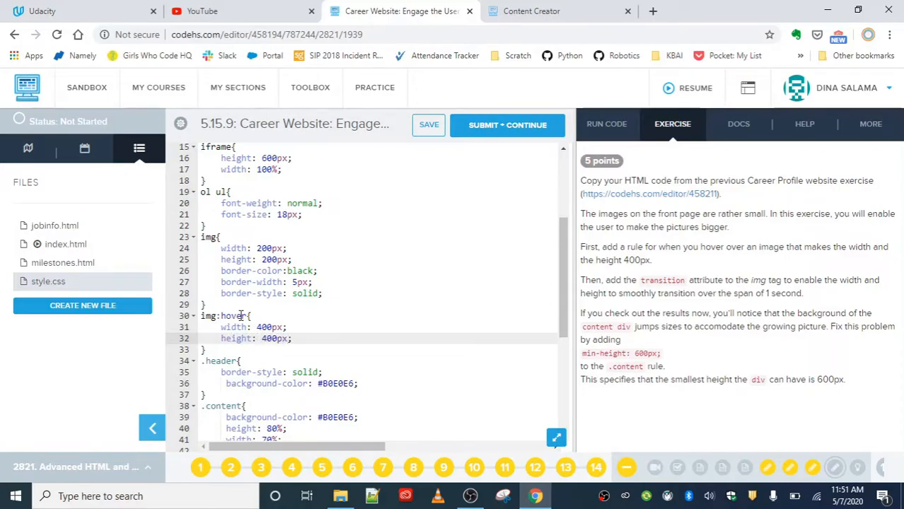
{"action": "type", "text": "ransition: widt"}
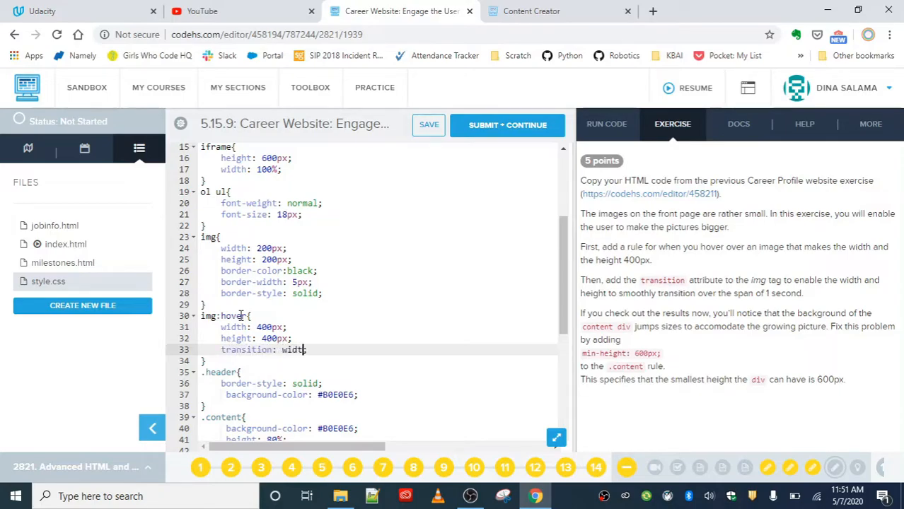
{"action": "type", "text": "1s, height"}
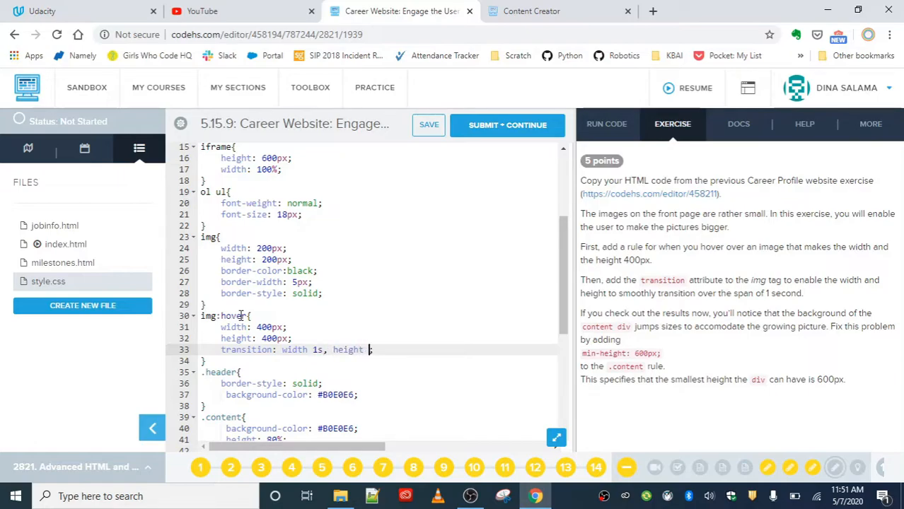
{"action": "type", "text": "1s"}
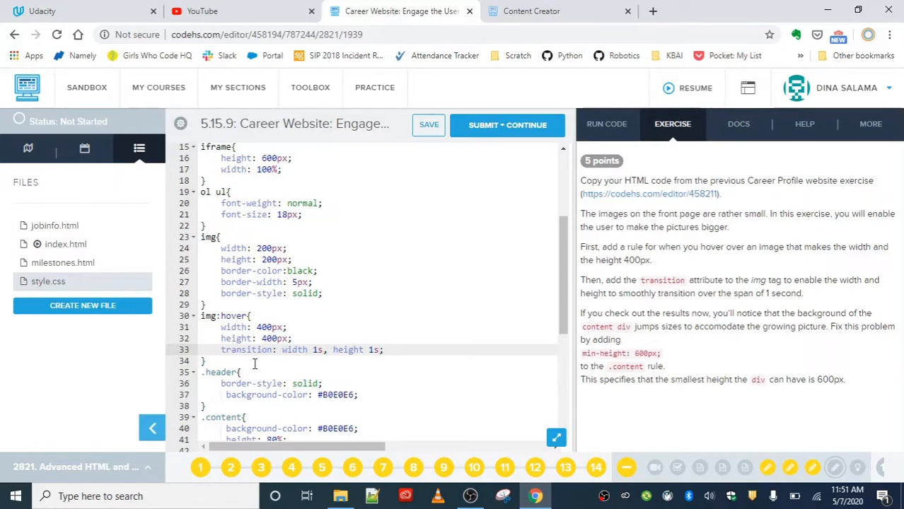
{"action": "mouse_move", "coordinate": [429, 125]}
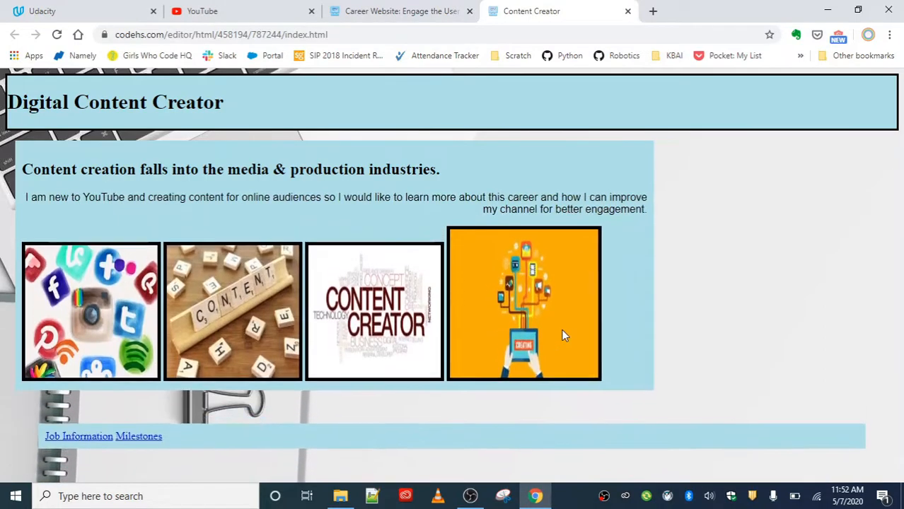
{"action": "mouse_move", "coordinate": [650, 338]}
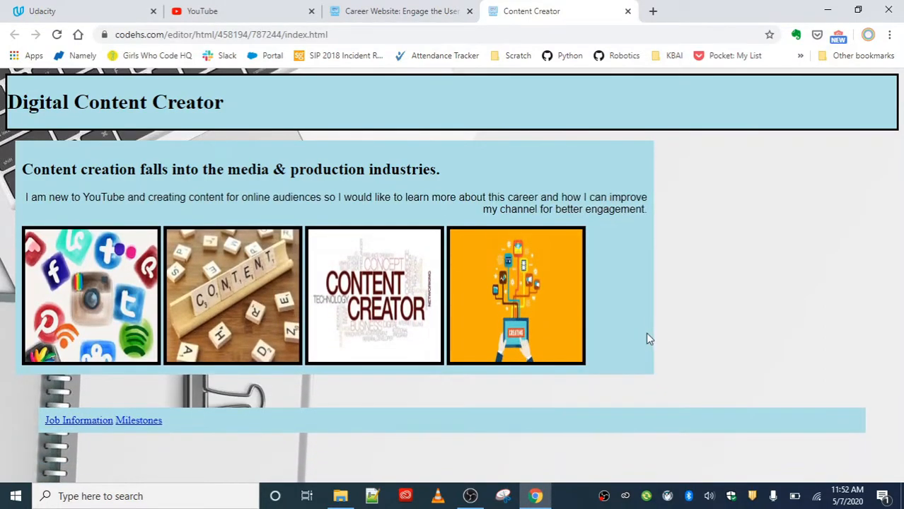
{"action": "left_click", "coordinate": [397, 11]}
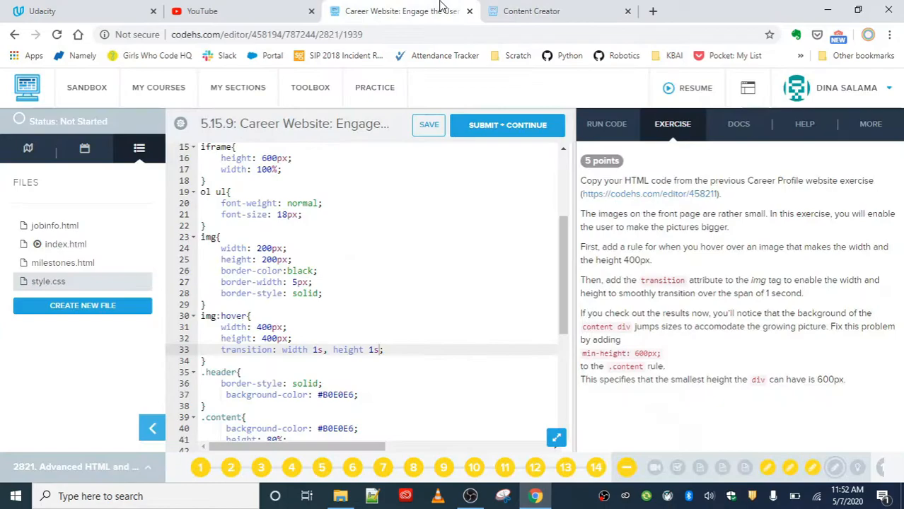
{"action": "mouse_move", "coordinate": [713, 340]}
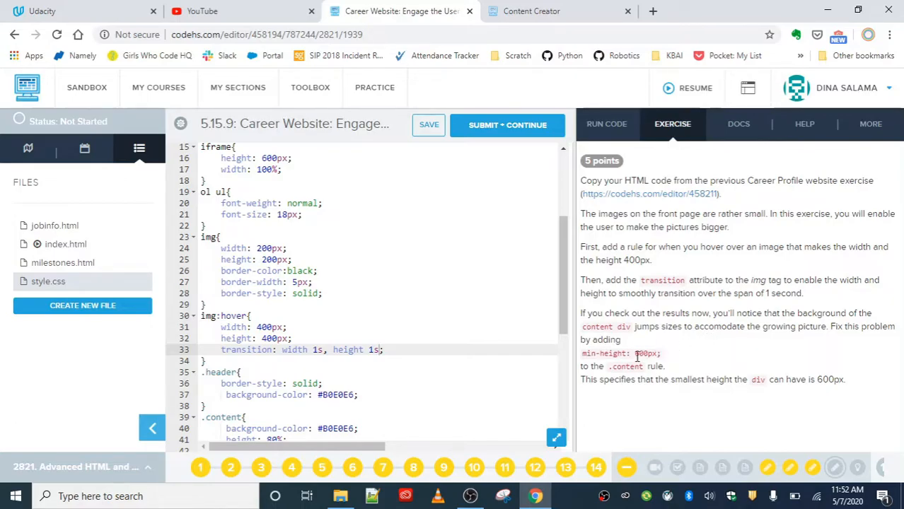
Step: Test the hover enlargement in the preview, then add min-height: 600px to the .content rule
{"action": "left_click", "coordinate": [559, 11]}
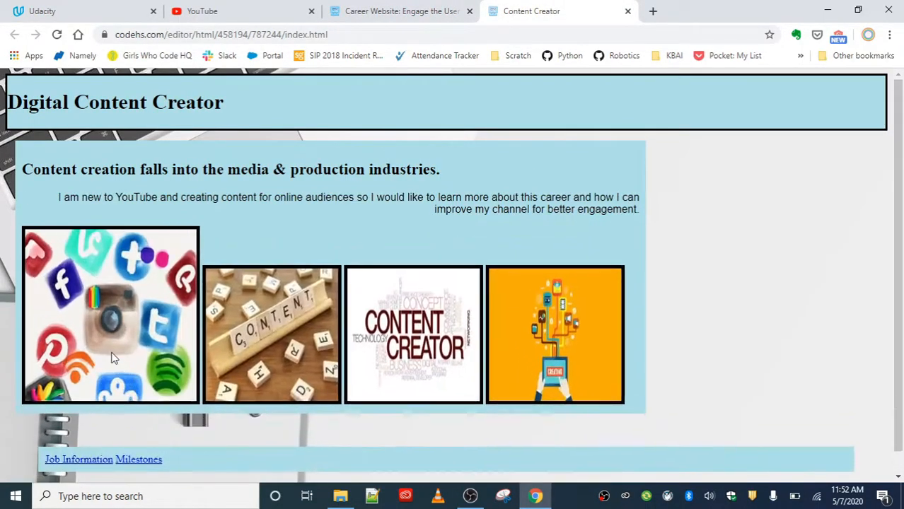
{"action": "left_click", "coordinate": [399, 11]}
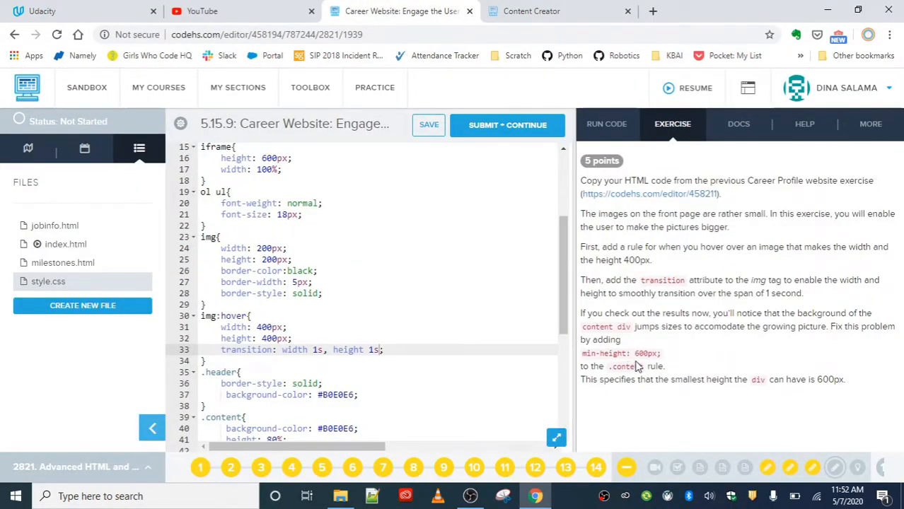
{"action": "scroll", "scroll_direction": "down", "scroll_amount": 3}
{"action": "type", "text": ";"}
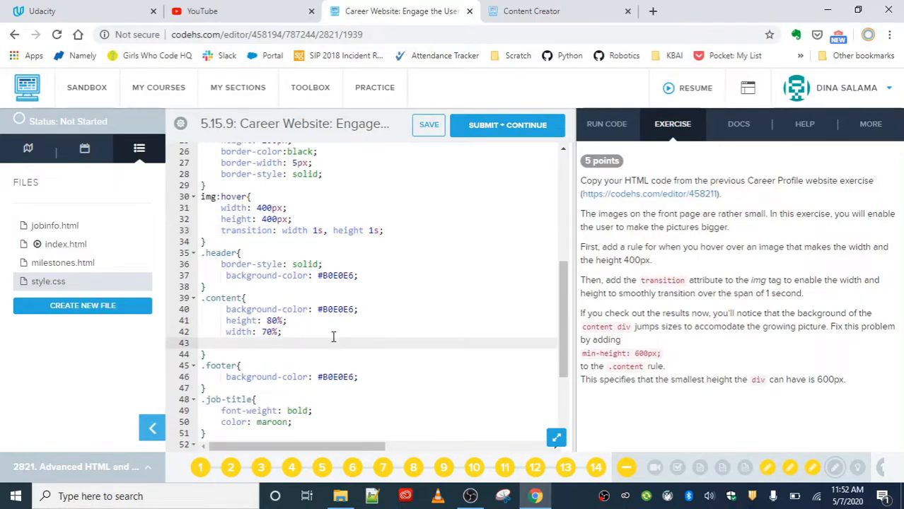
{"action": "type", "text": "min-height:"}
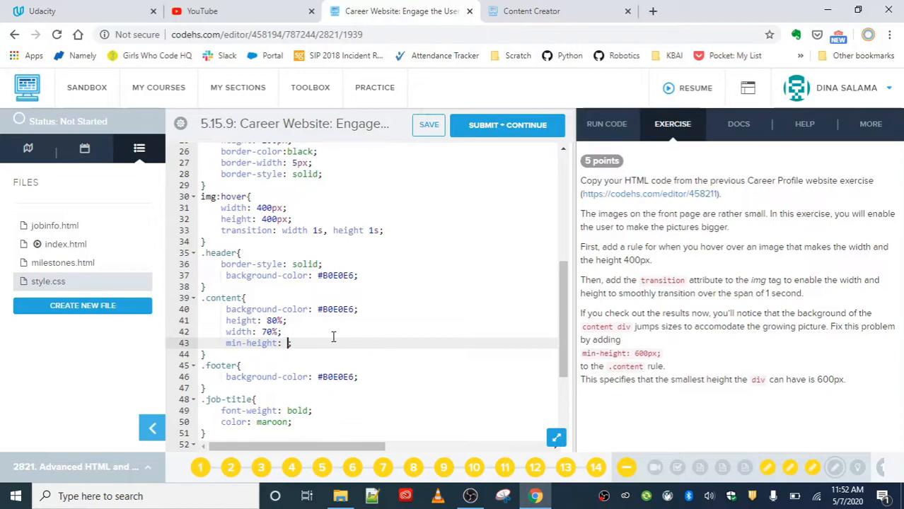
{"action": "type", "text": "6"}
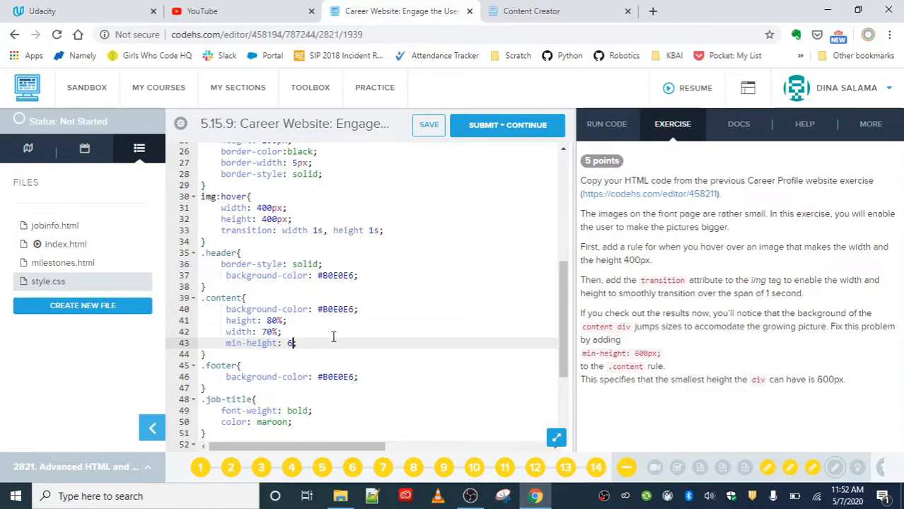
{"action": "type", "text": "00px;"}
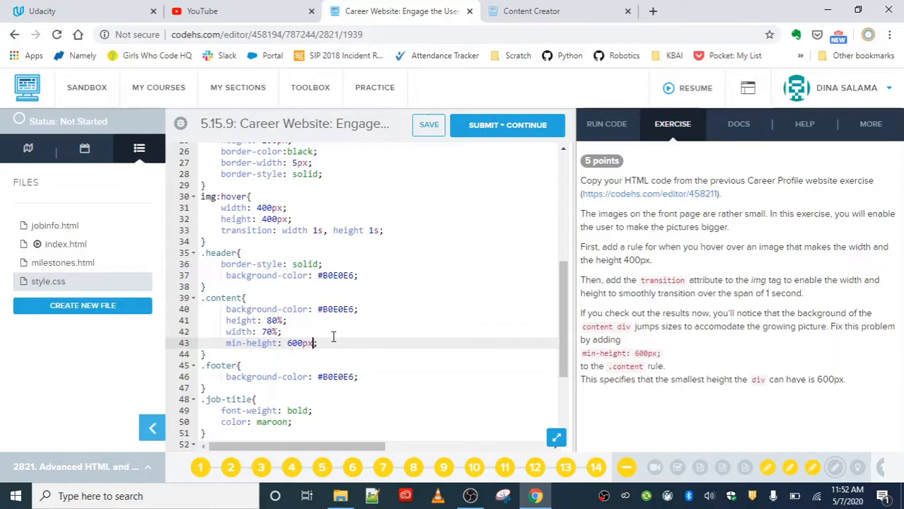
{"action": "mouse_move", "coordinate": [708, 418]}
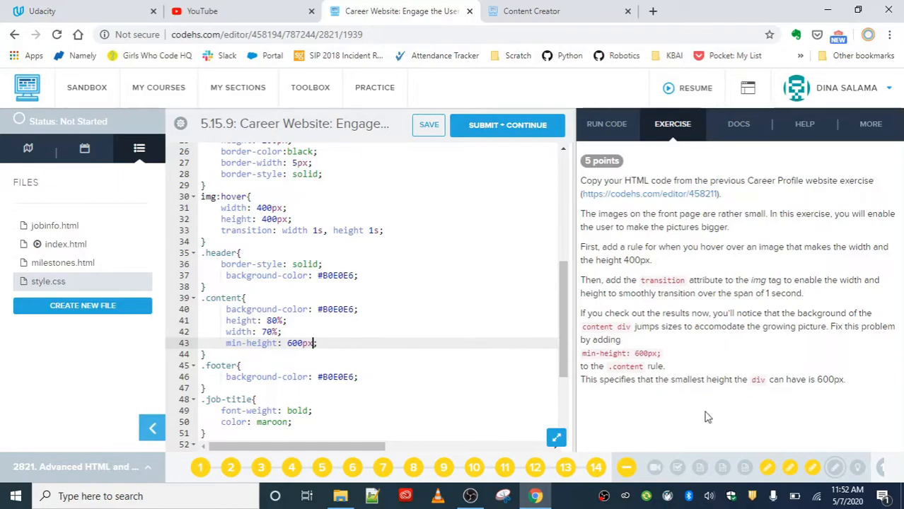
{"action": "mouse_move", "coordinate": [606, 134]}
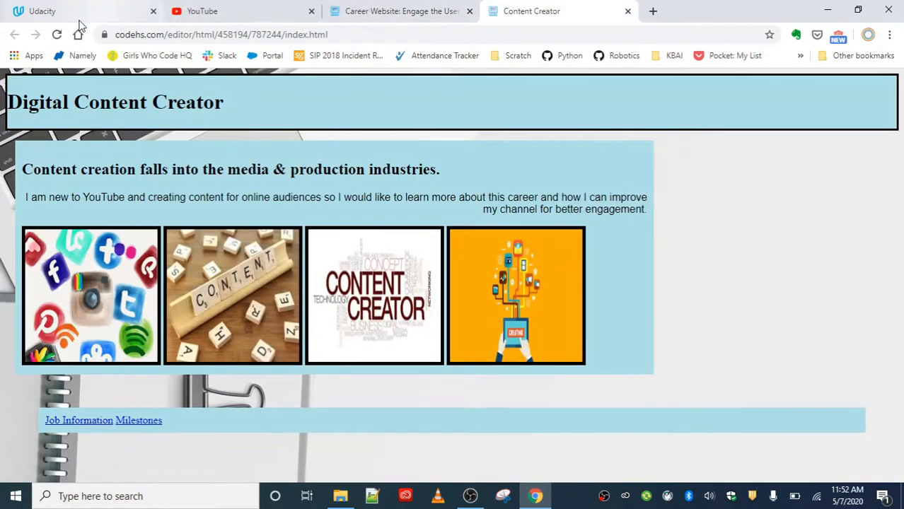
{"action": "left_click", "coordinate": [57, 34]}
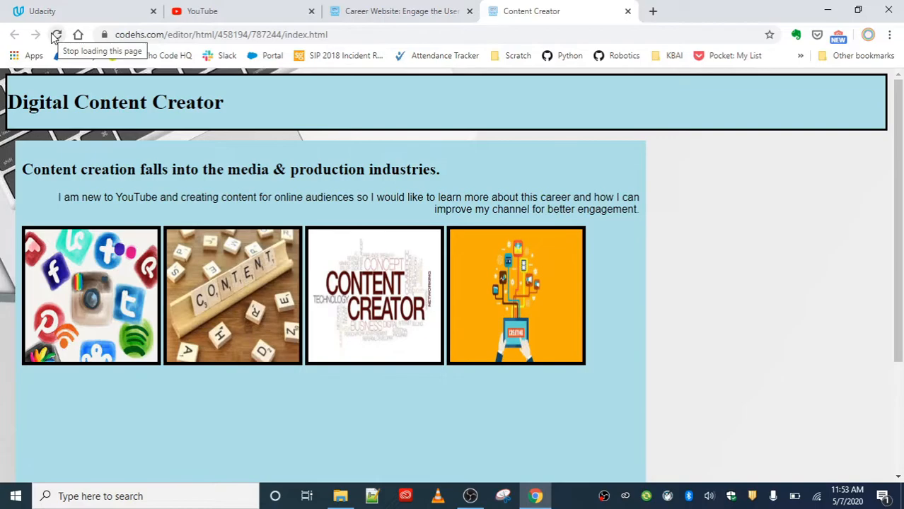
{"action": "left_click", "coordinate": [57, 34]}
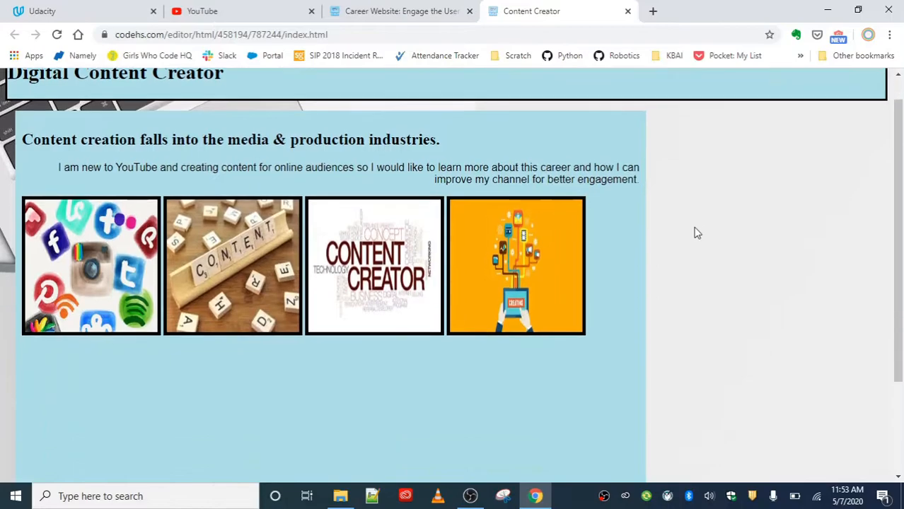
{"action": "scroll", "scroll_direction": "down", "scroll_amount": 3}
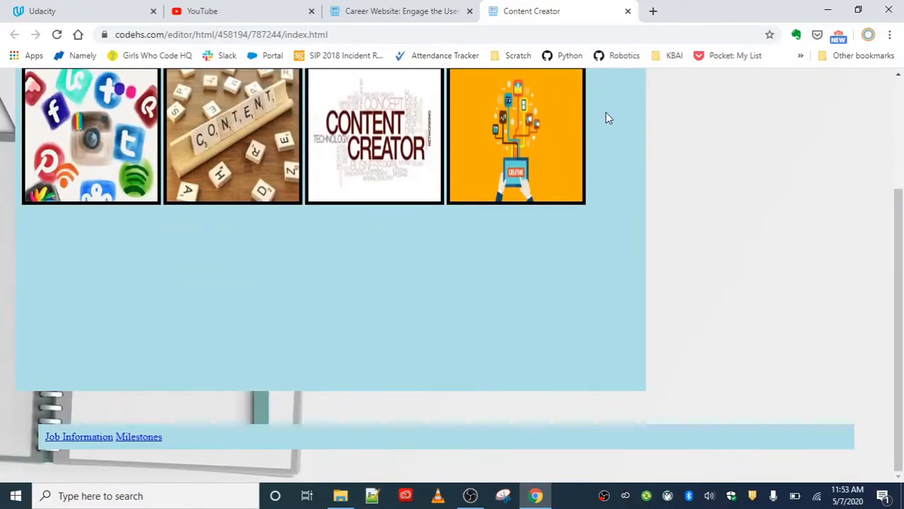
{"action": "scroll", "scroll_direction": "up", "scroll_amount": 3}
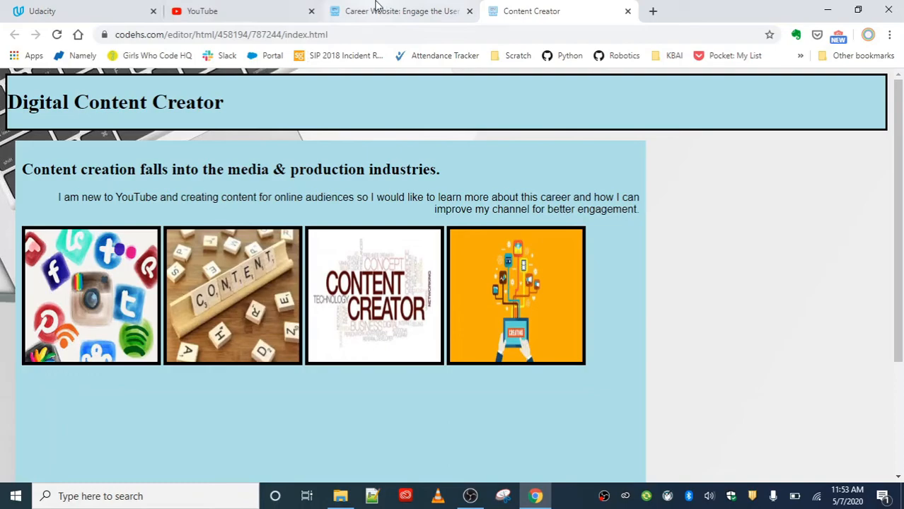
{"action": "left_click", "coordinate": [393, 12]}
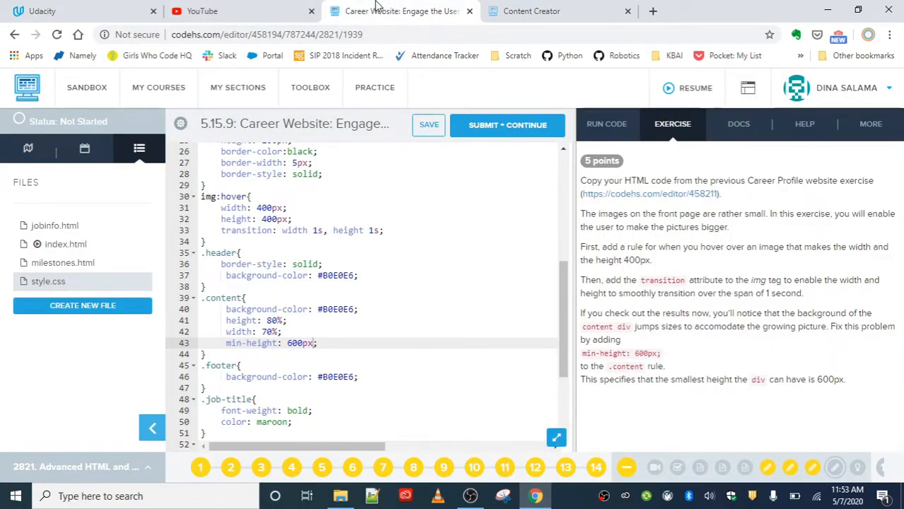